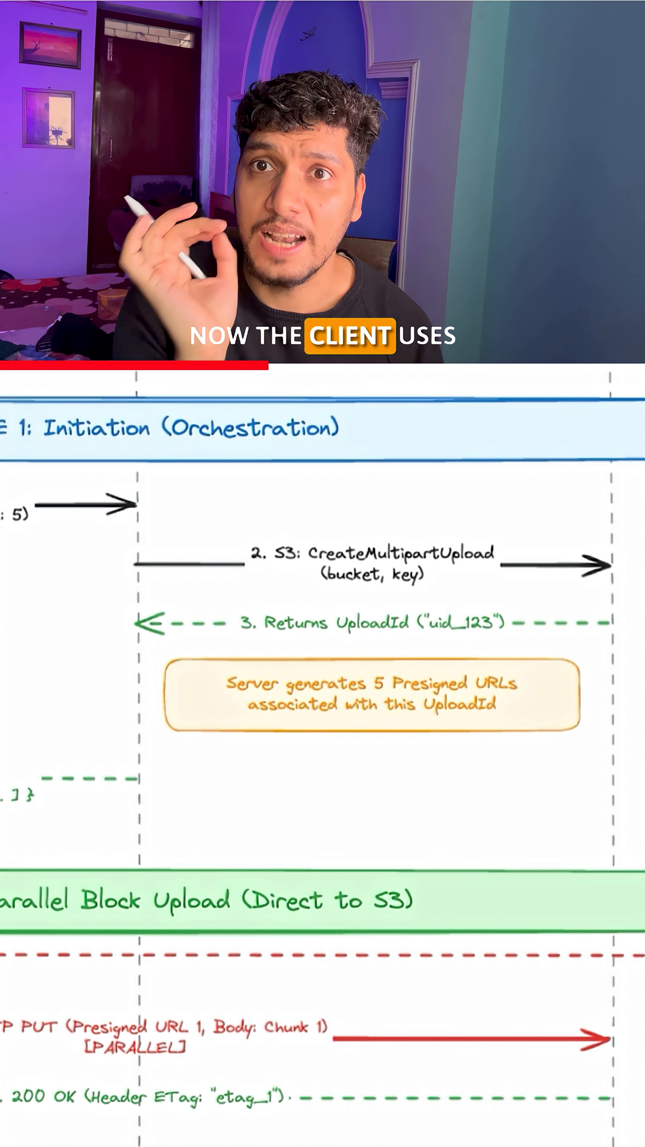
{"action": "scroll", "scroll_direction": "down", "scroll_amount": 3}
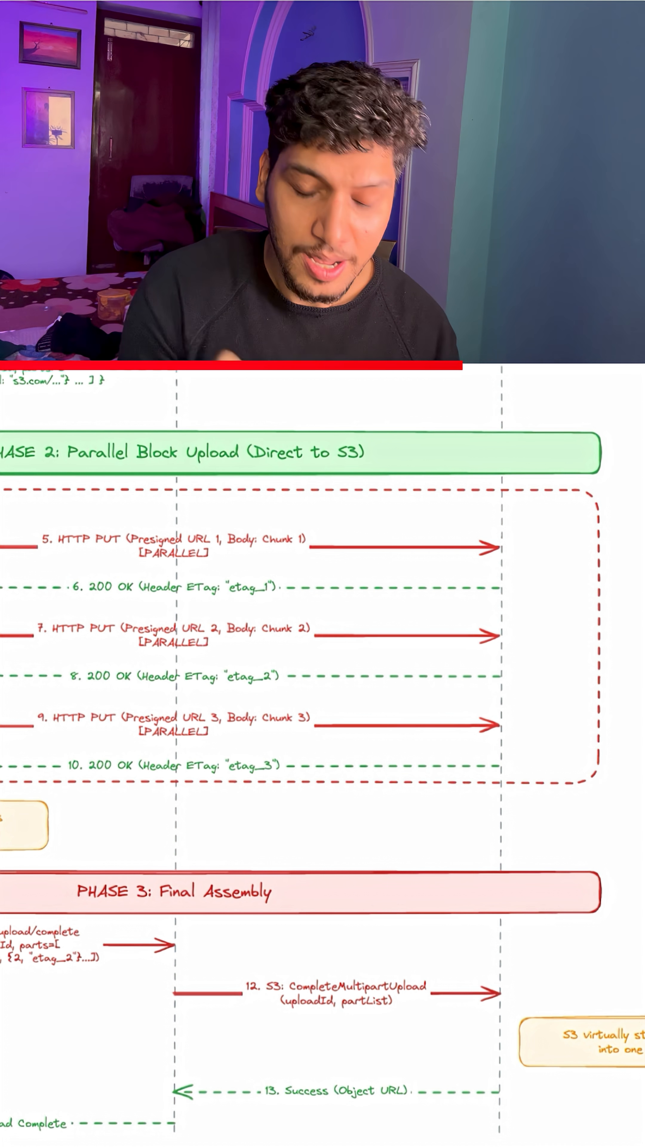